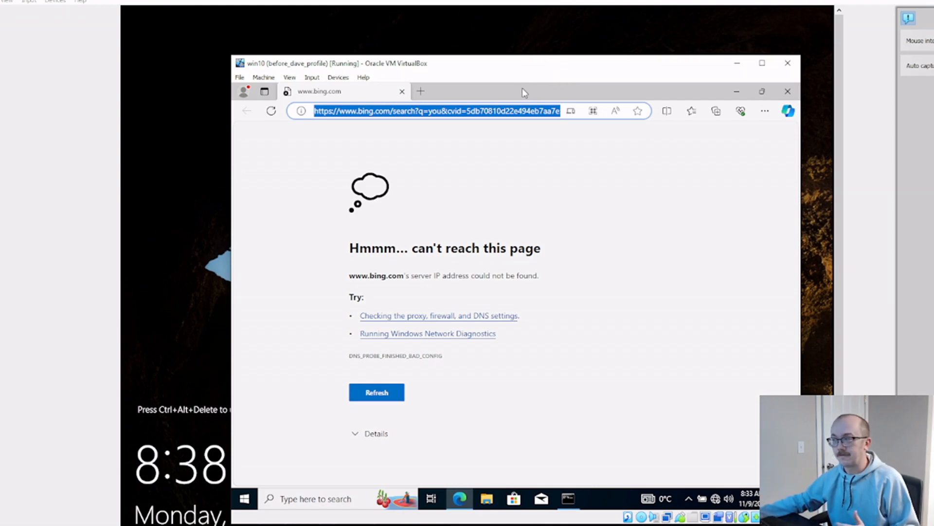
mouse_move(432, 209)
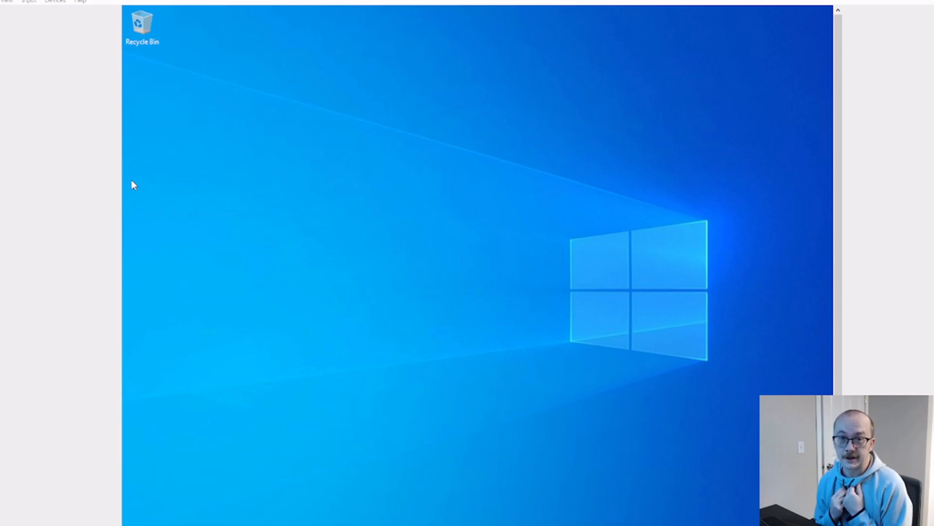
mouse_move(409, 320)
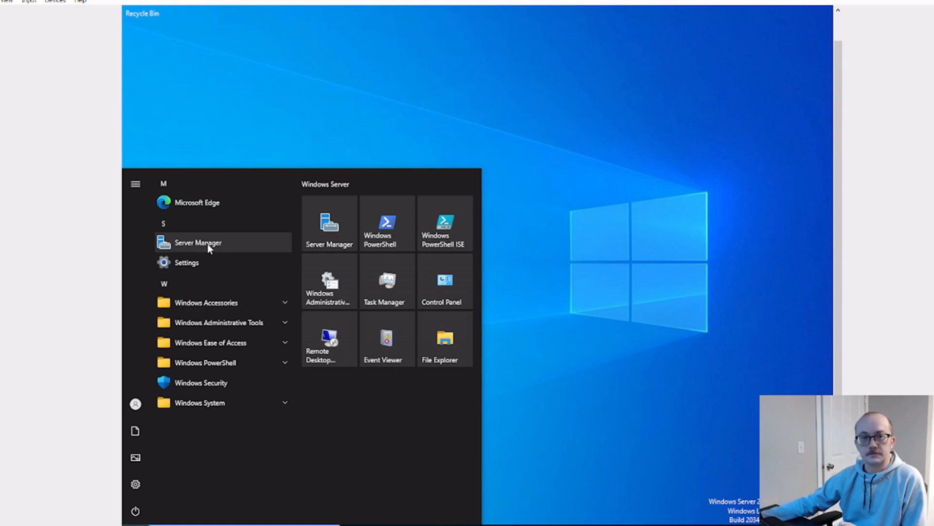
Step: Launch Server Manager and go to the DNS role overview page
click(197, 242)
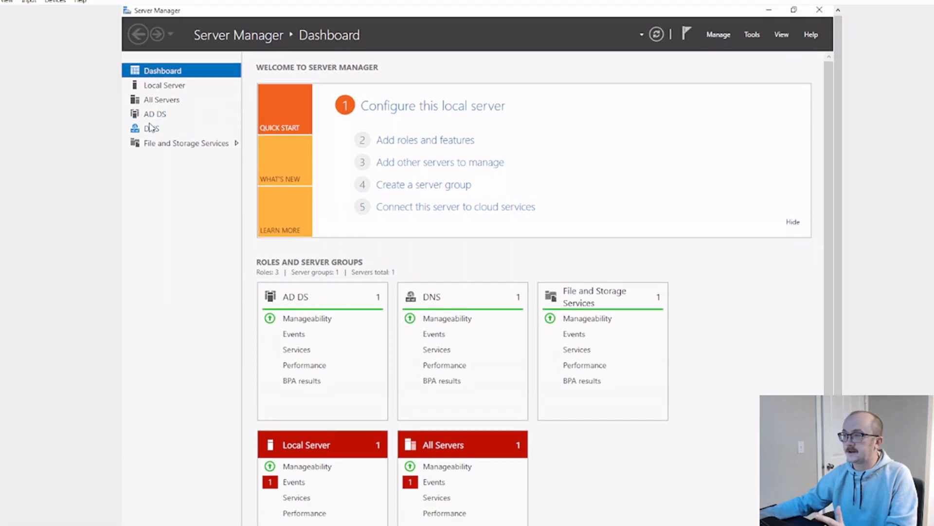
click(152, 127)
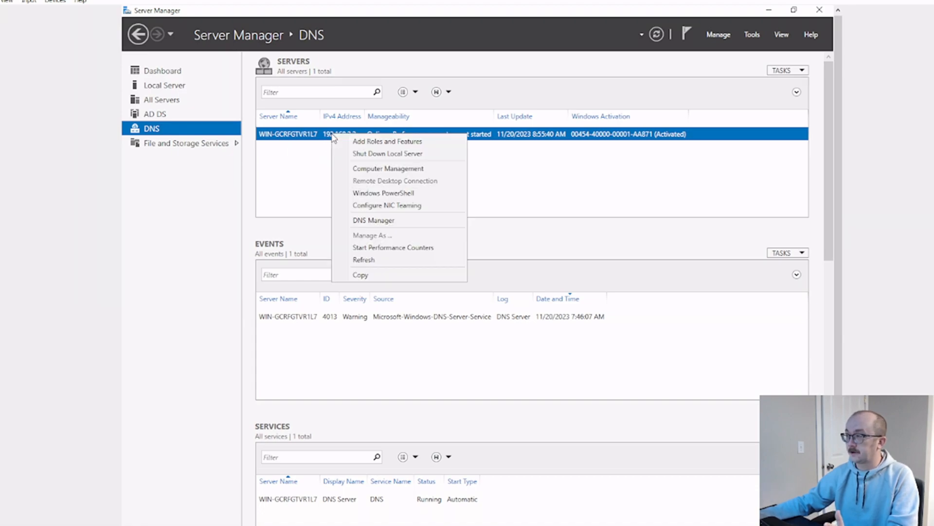
mouse_move(359, 188)
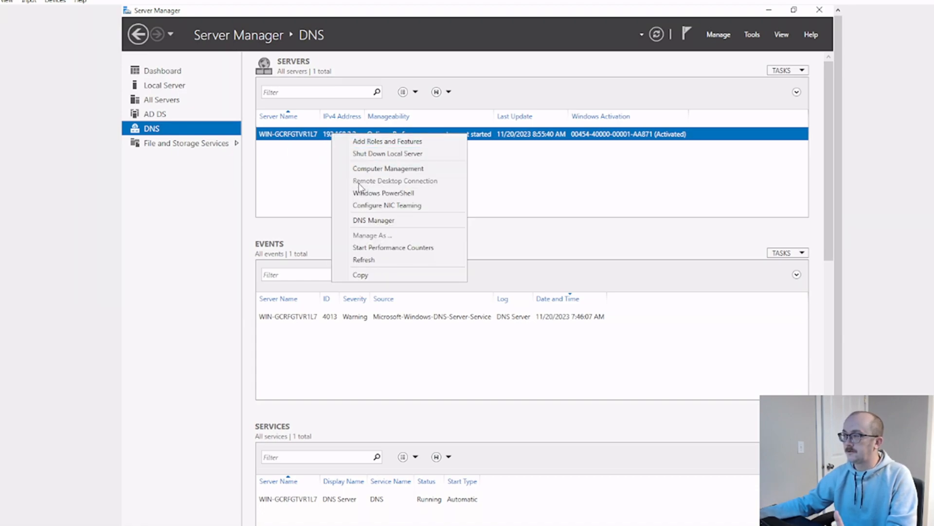
mouse_move(374, 220)
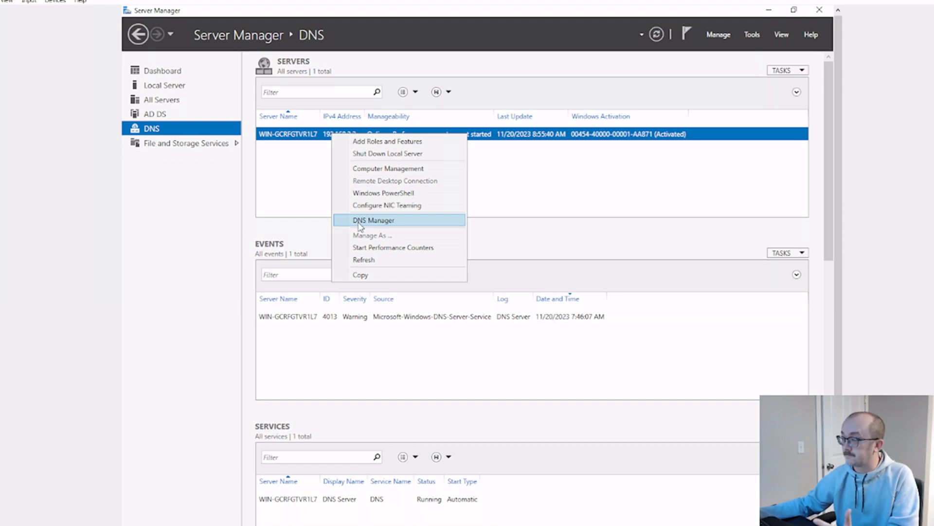
Step: Launch DNS Manager from the server's context menu and bring up the server node's actions
click(373, 220)
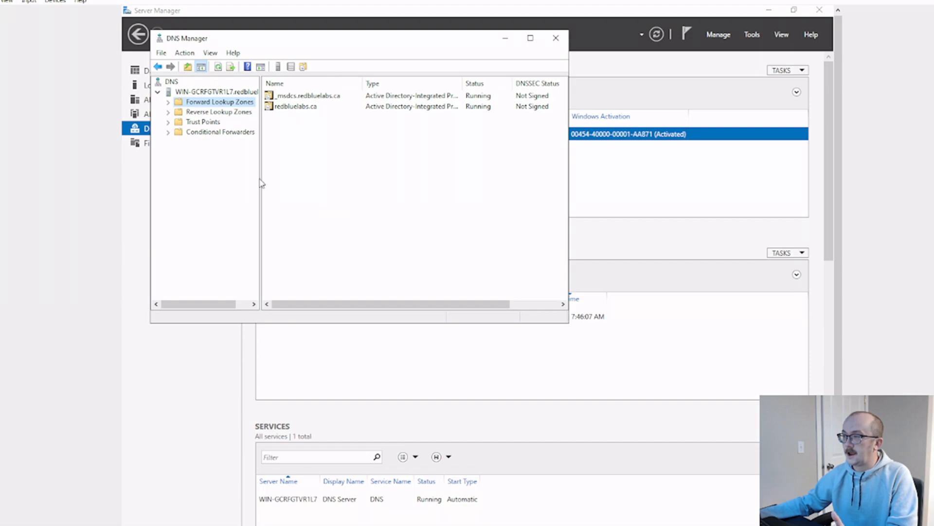
mouse_move(232, 175)
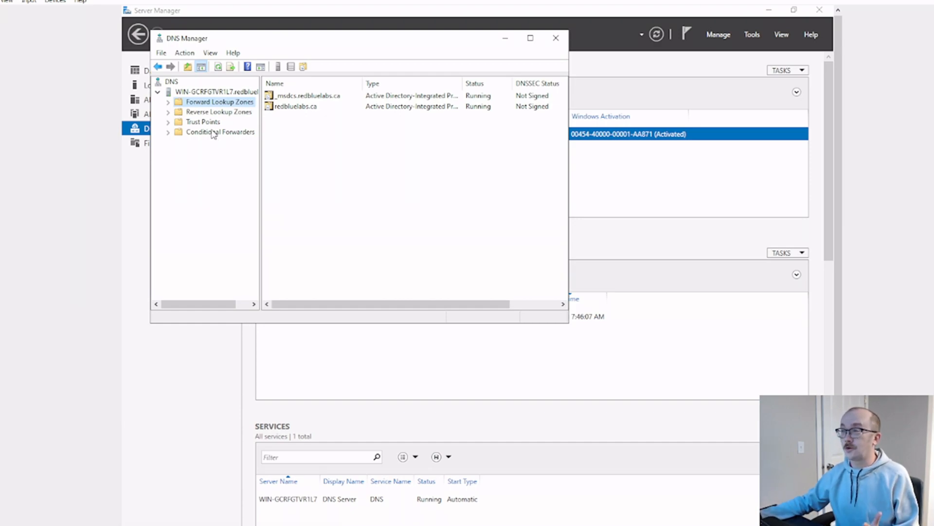
click(224, 92)
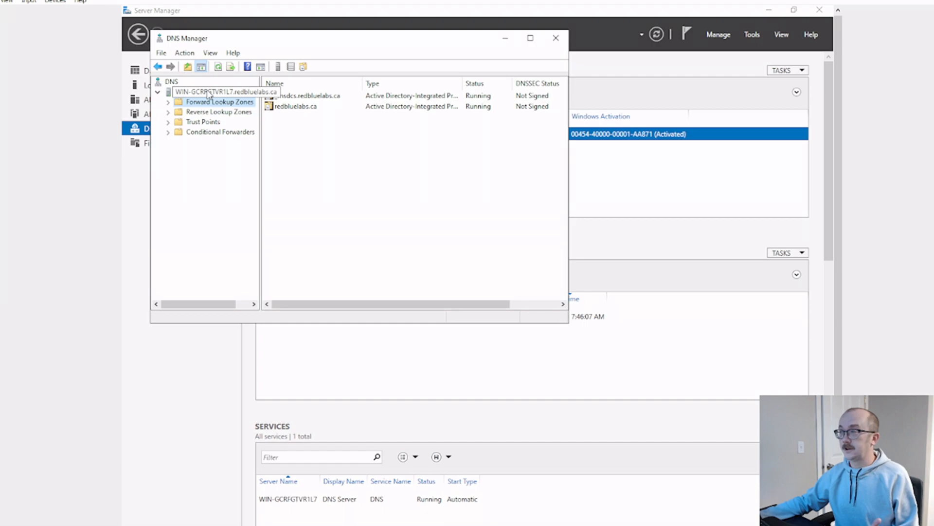
mouse_move(211, 96)
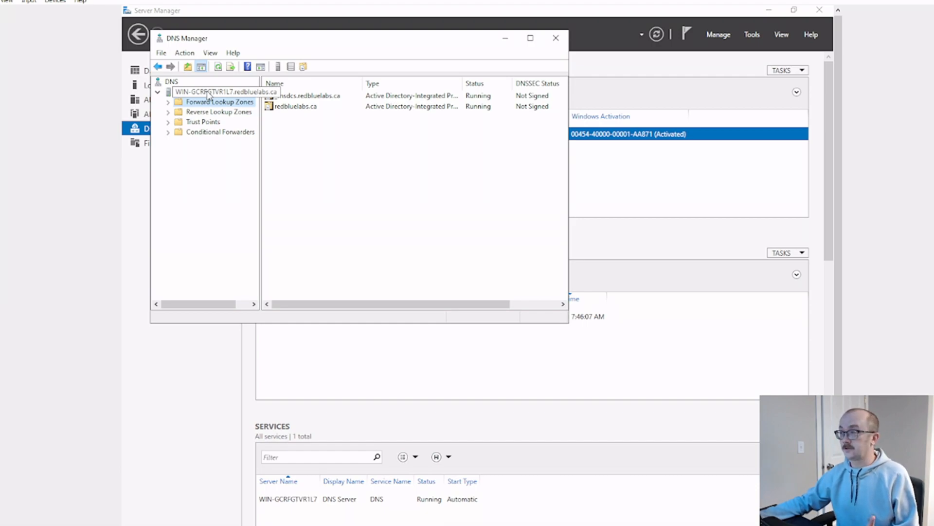
right_click(208, 91)
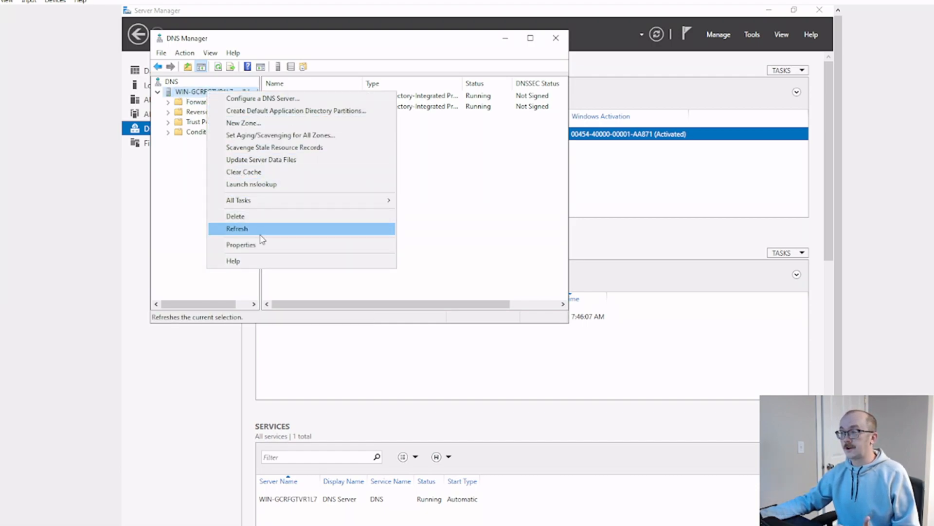
Step: Show the DNS server's Forwarders settings, listing 192.168.1.254 as unable to resolve
click(237, 228)
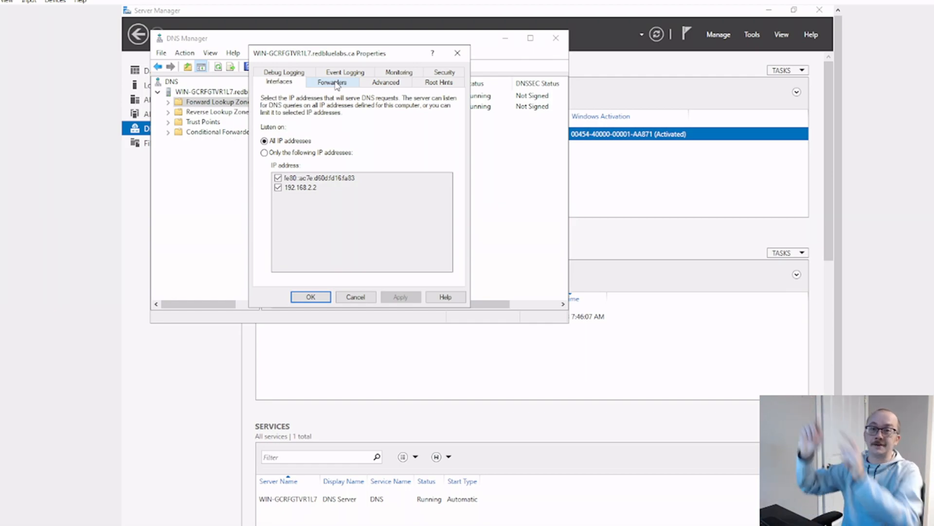
click(332, 82)
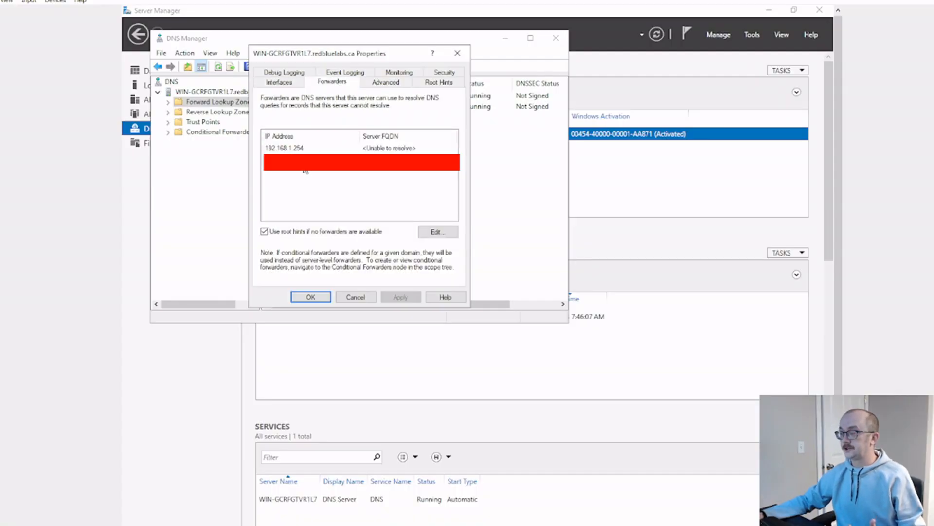
mouse_move(332, 197)
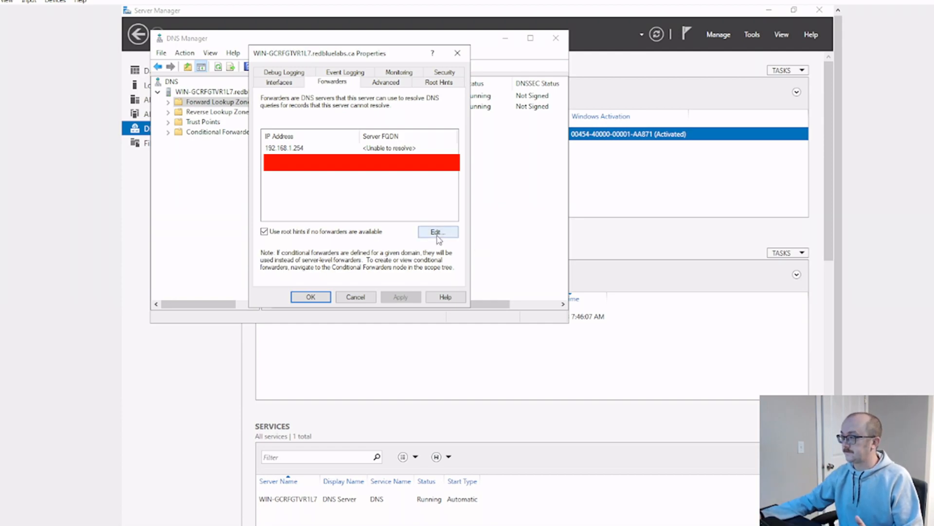
Step: Add 8.8.8.8 (dns.google) to the forwarder list and save the server properties
click(437, 232)
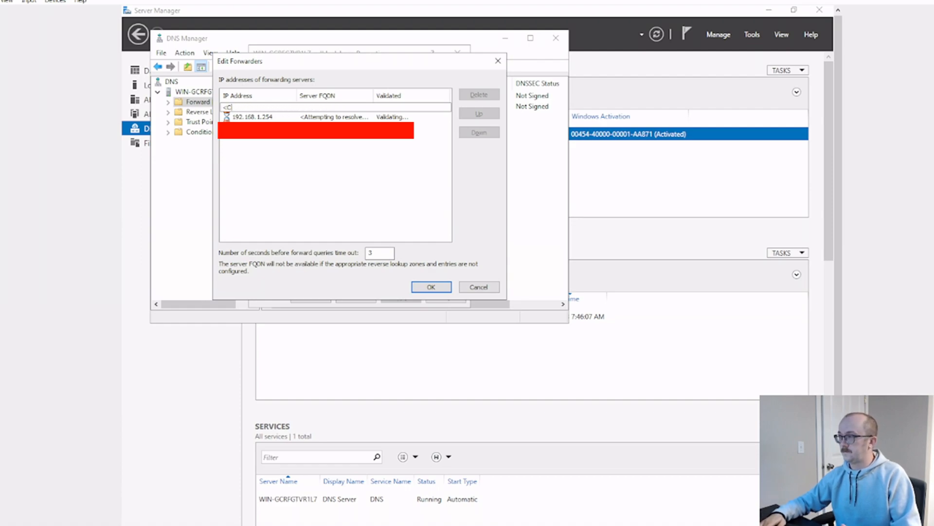
text(8.8.8.8)
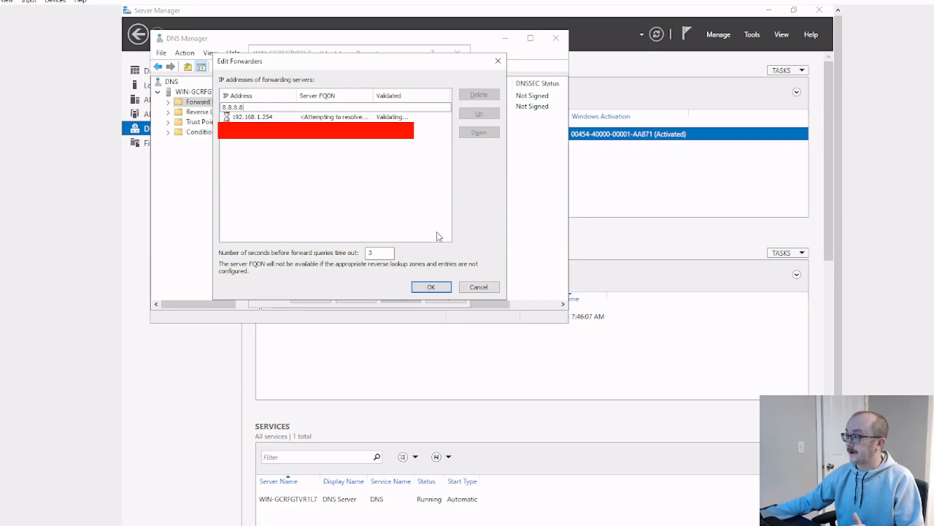
click(431, 286)
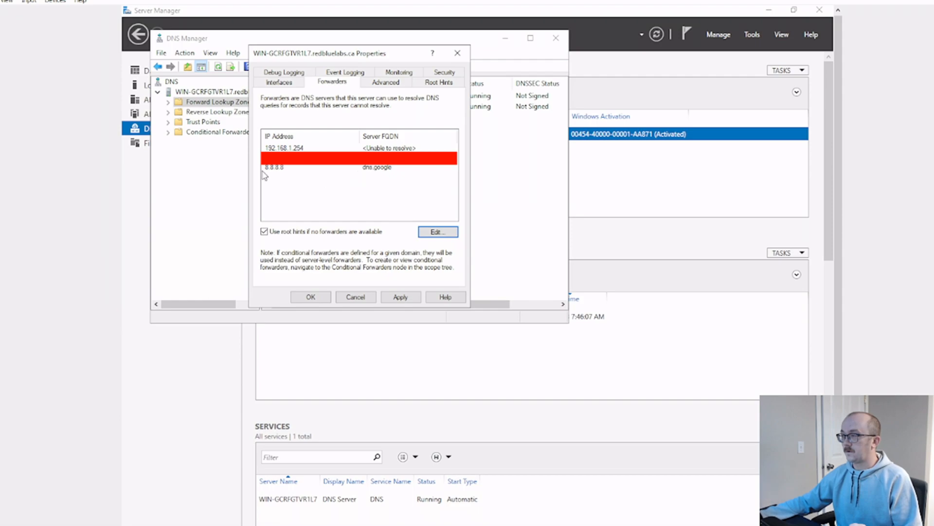
mouse_move(377, 176)
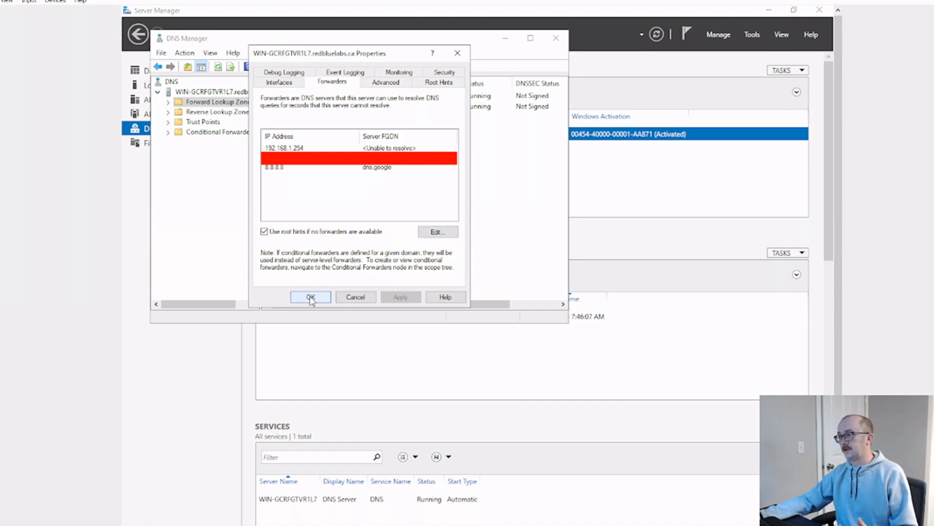
click(310, 297)
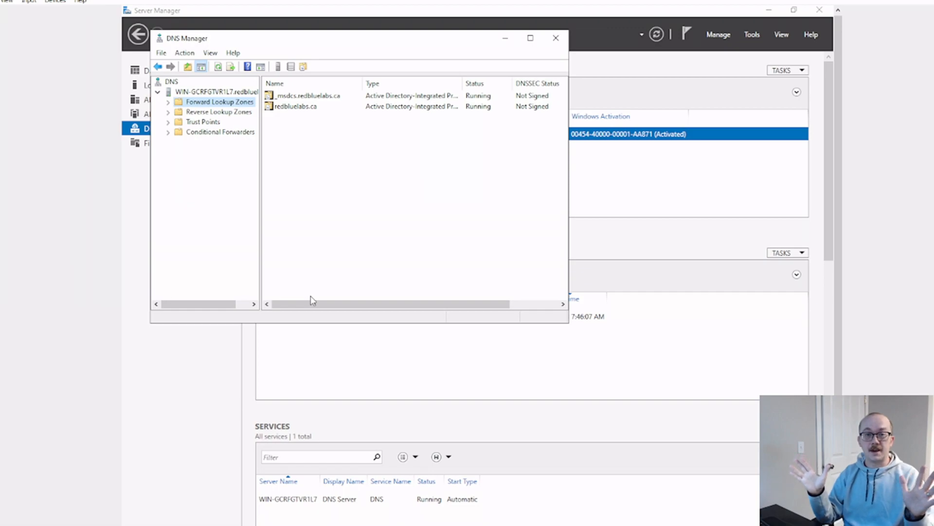
mouse_move(456, 257)
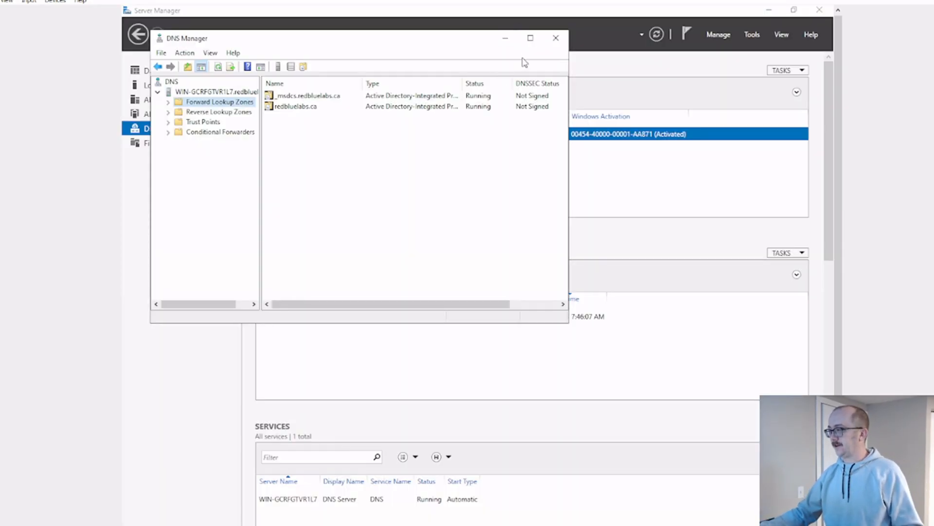
mouse_move(837, 113)
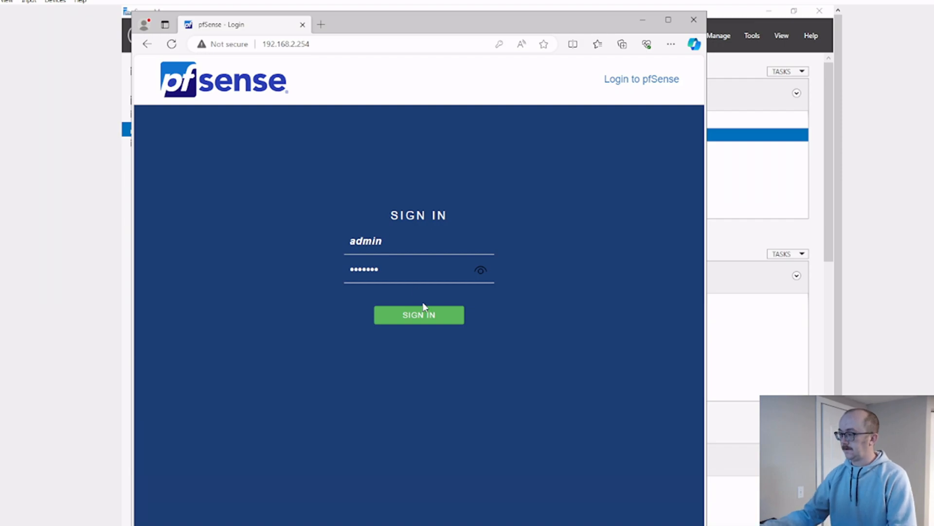
Step: Sign in to pfSense and go to Firewall > Rules
click(418, 314)
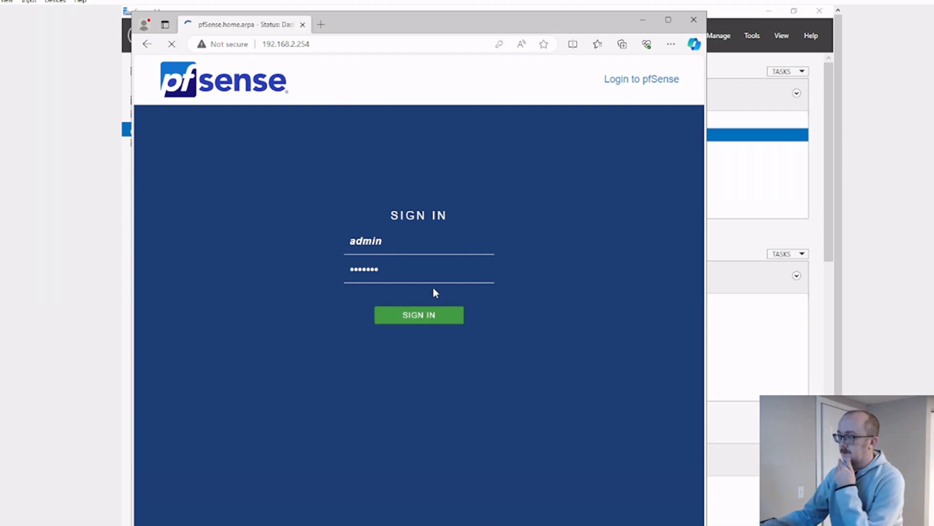
click(419, 314)
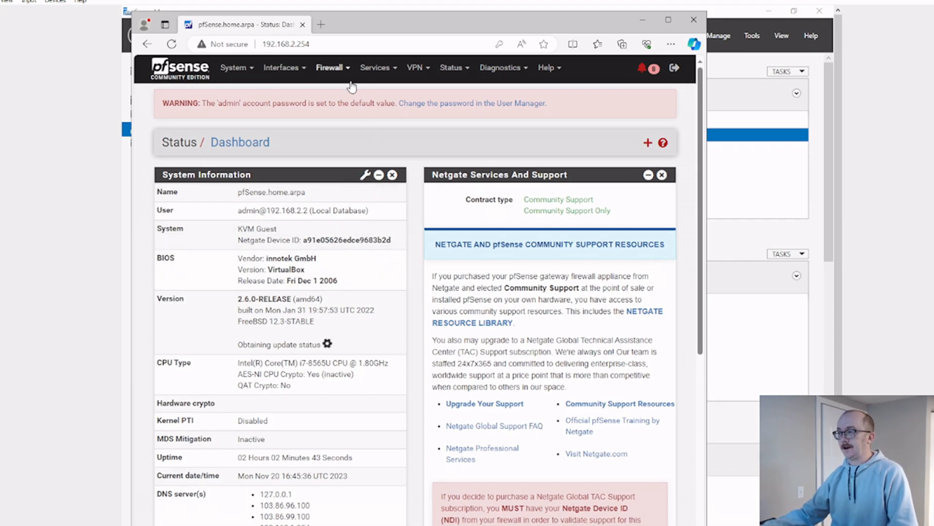
click(329, 67)
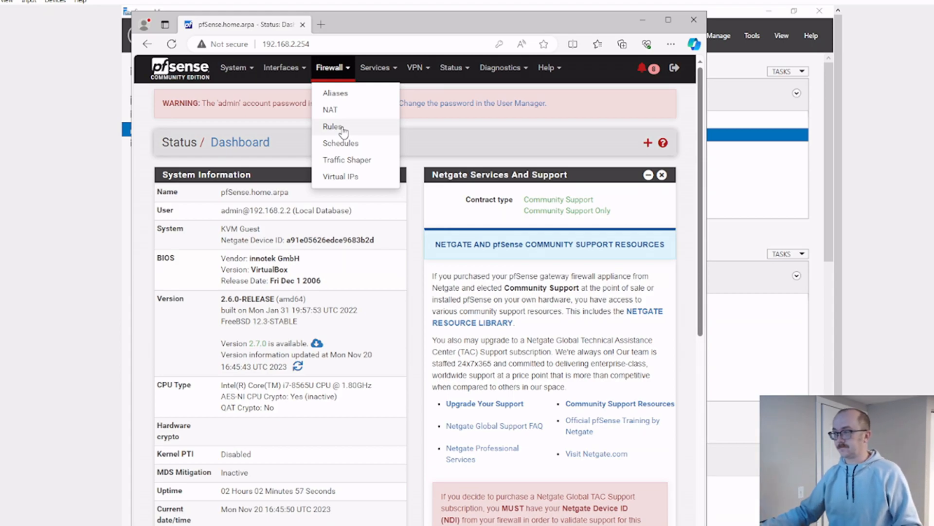
click(333, 126)
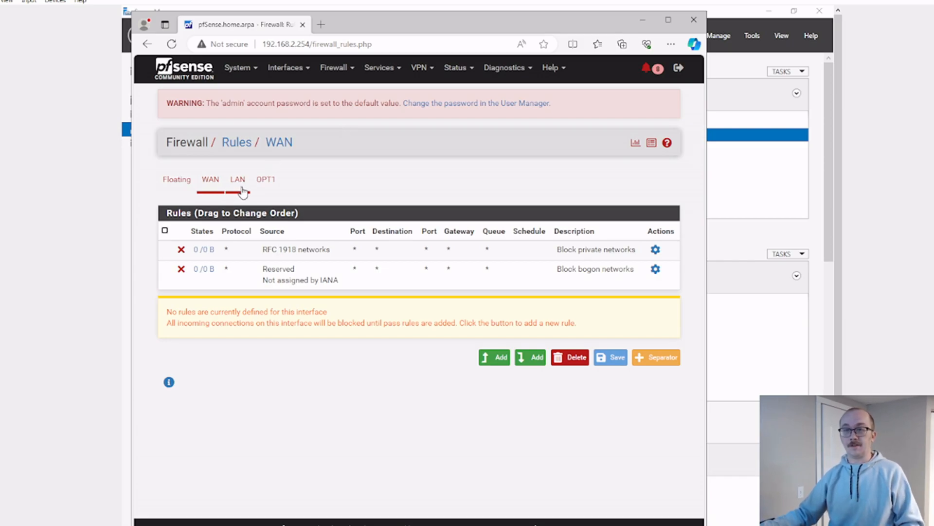
Step: Show the LAN interface rules and edit the 'internet rule' pass rule
click(237, 180)
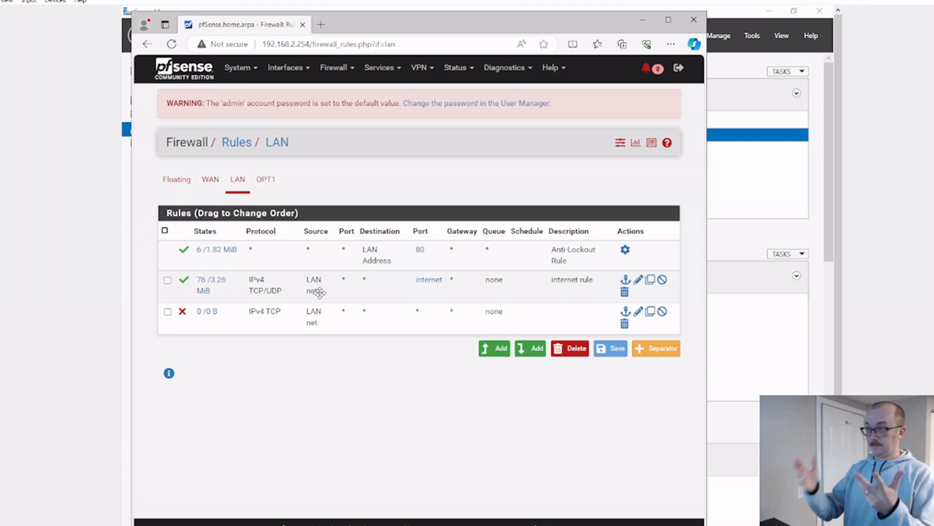
mouse_move(428, 279)
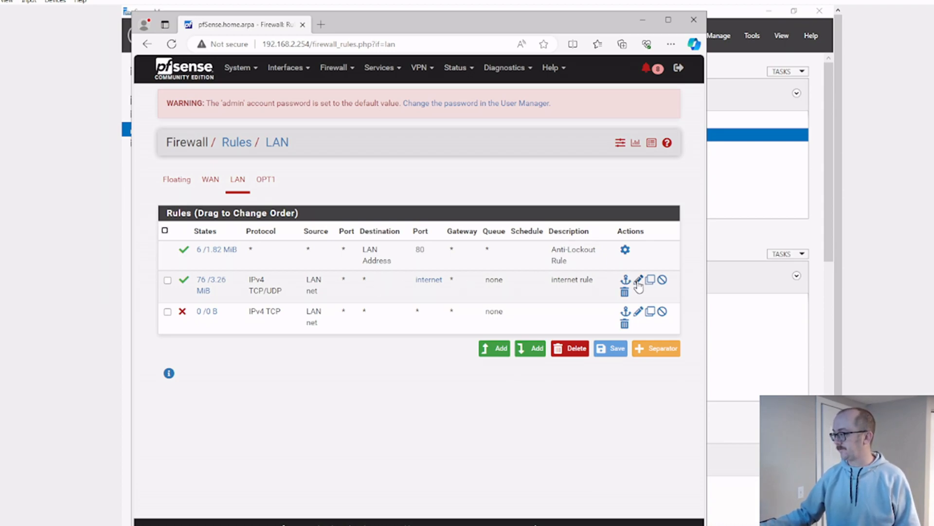
click(638, 279)
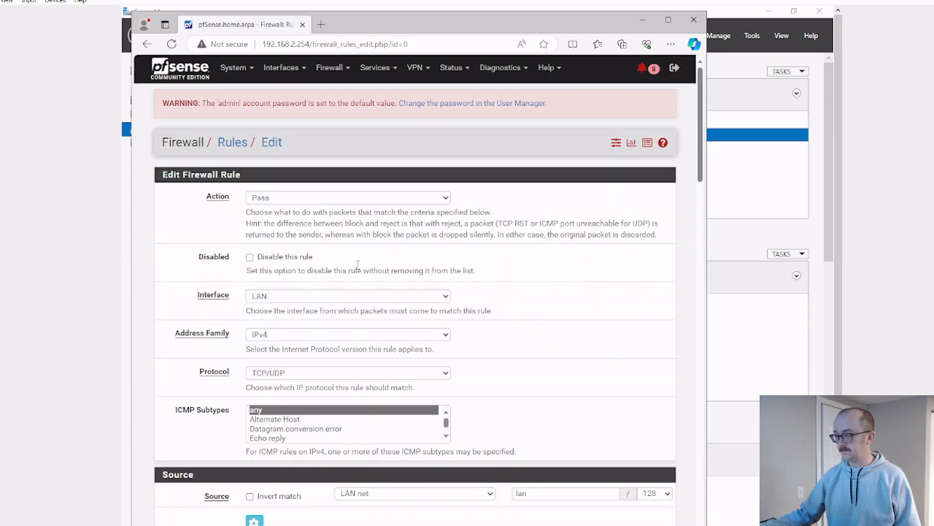
Step: Set the rule's destination port range to 53-53 and protocol to UDP
scroll(down, 3)
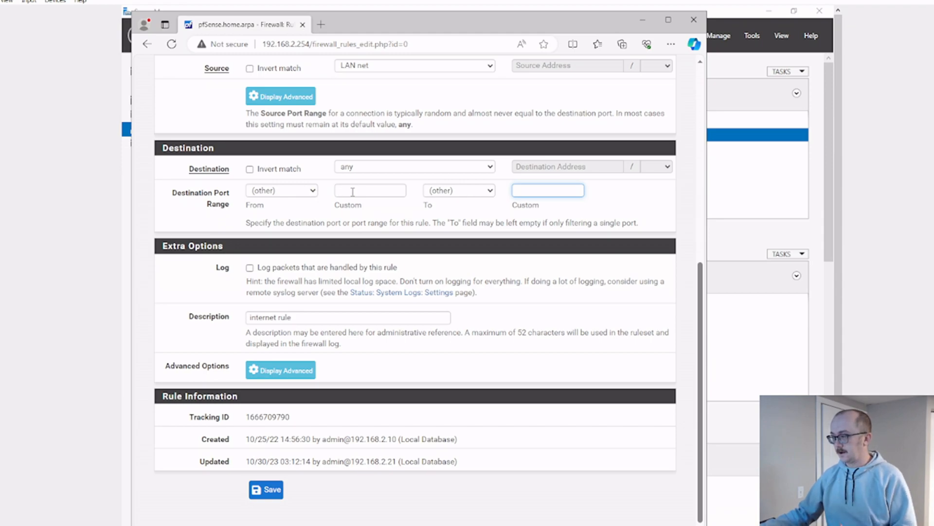
text(53)
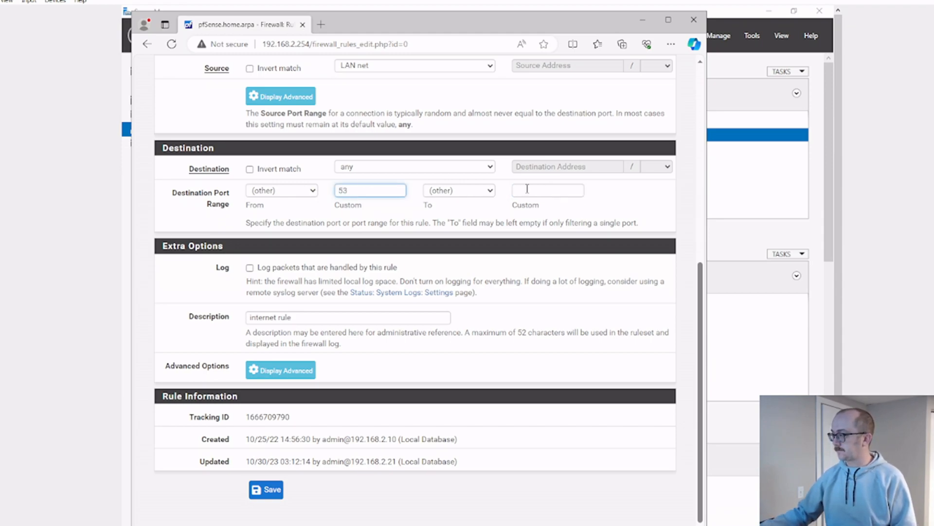
text(53)
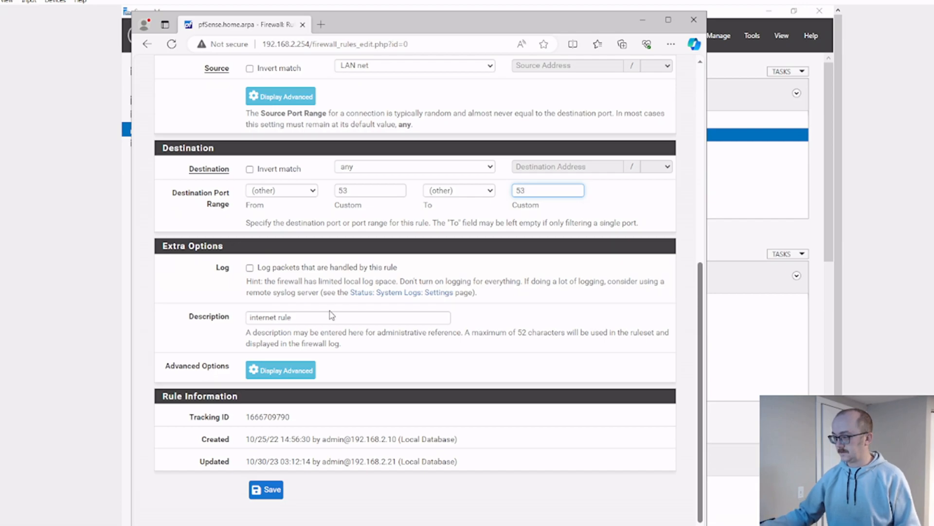
scroll(up, 3)
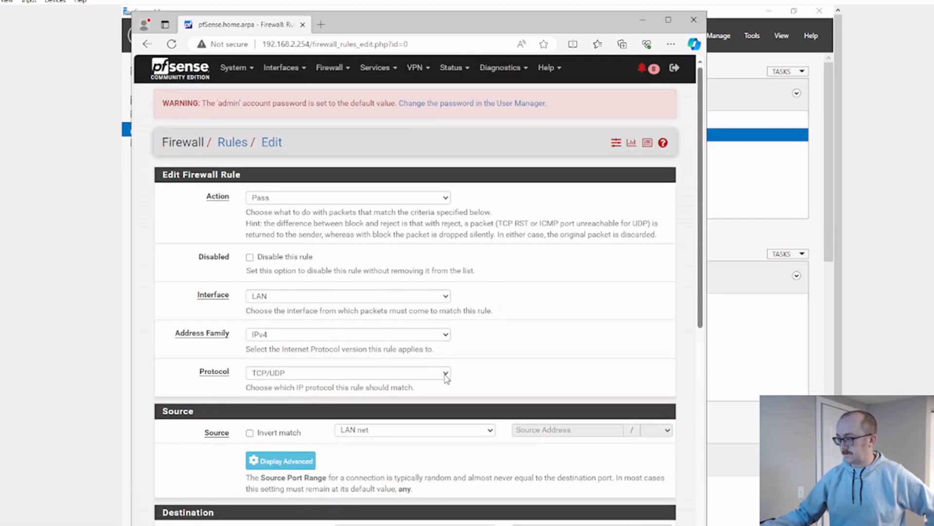
click(347, 373)
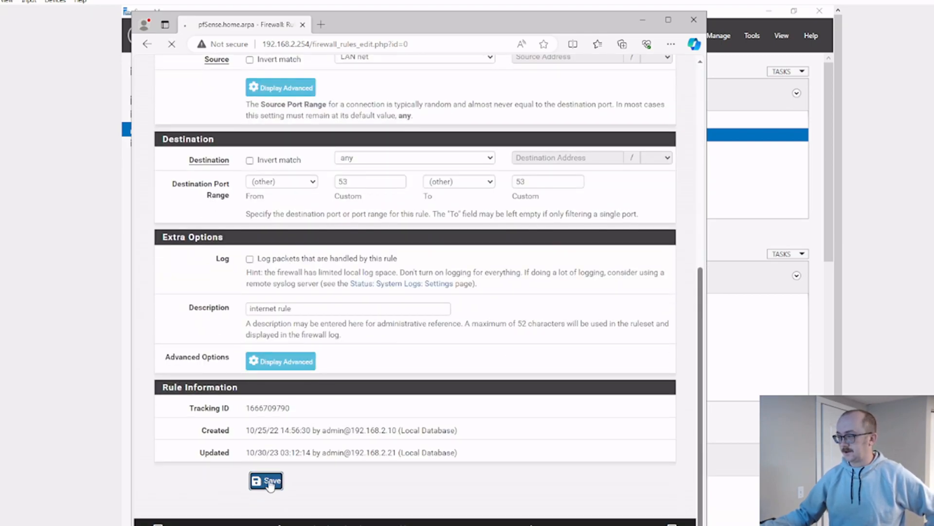
Step: Save the internet rule and apply the pending firewall changes
click(266, 480)
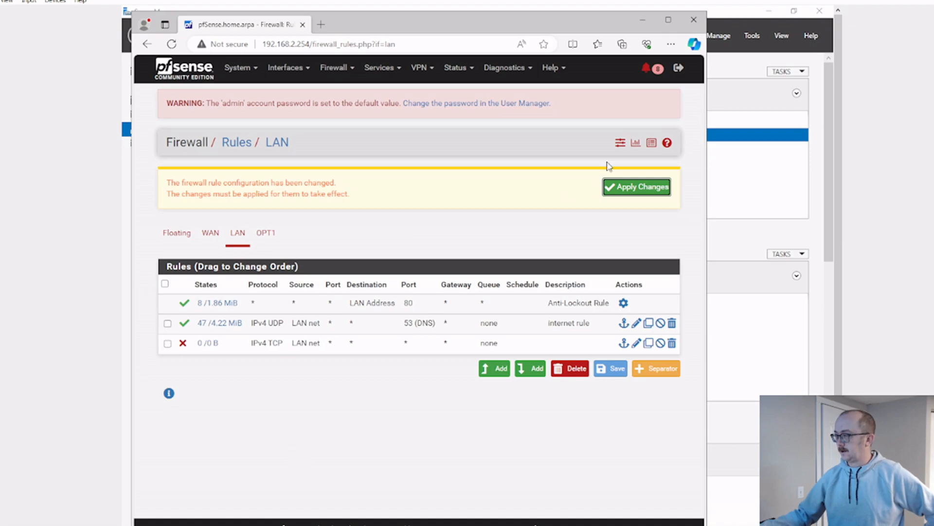
click(637, 187)
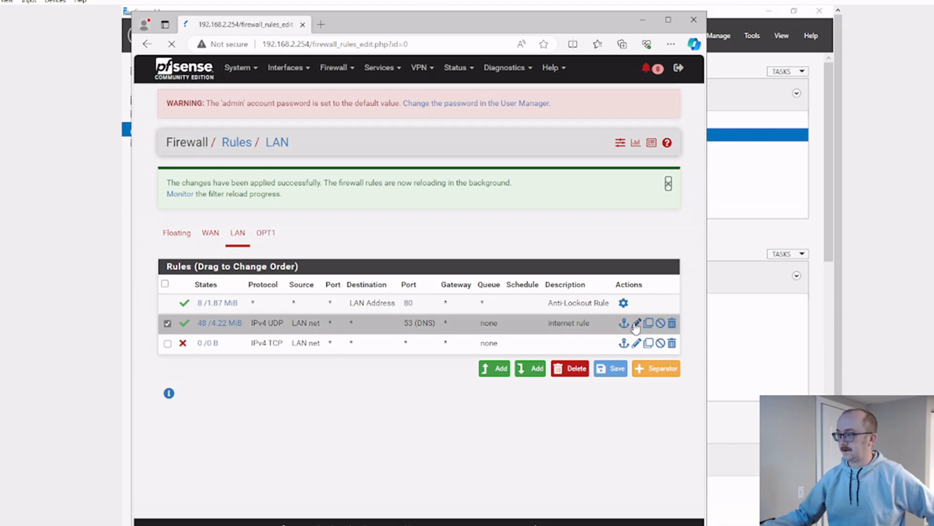
Step: Edit the rule again and set its source to single host 192.168.2.2
click(636, 322)
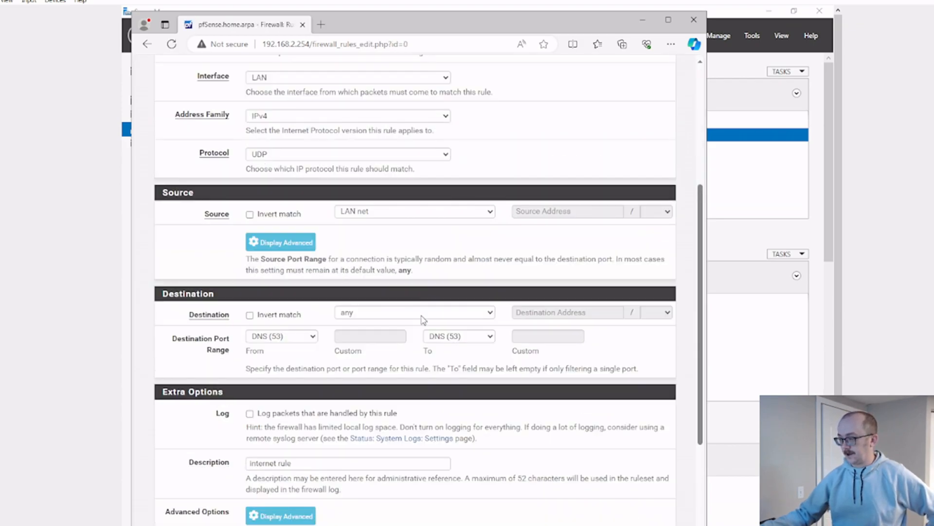
click(415, 212)
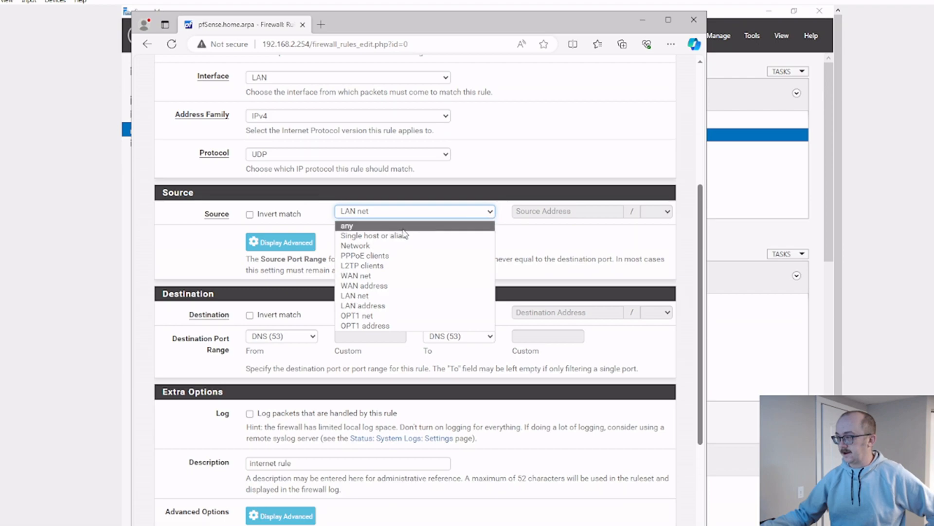
click(373, 234)
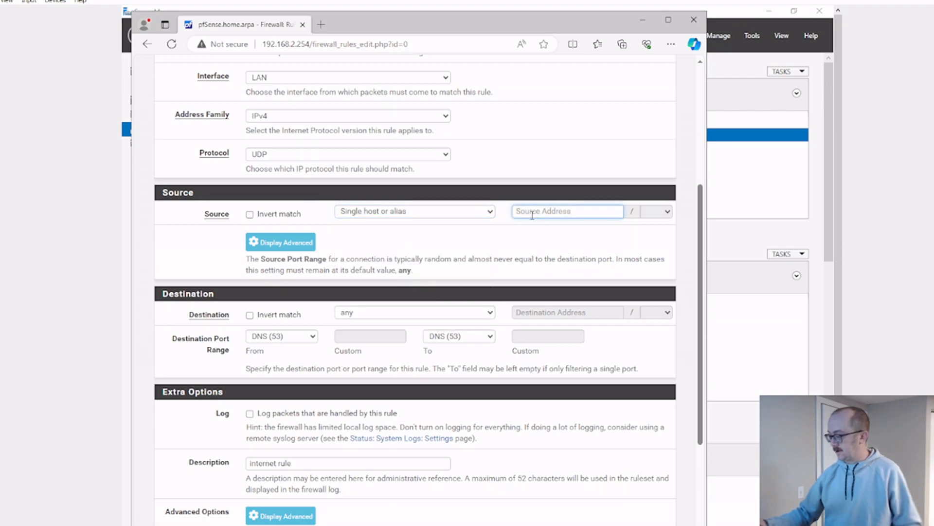
text(192.163)
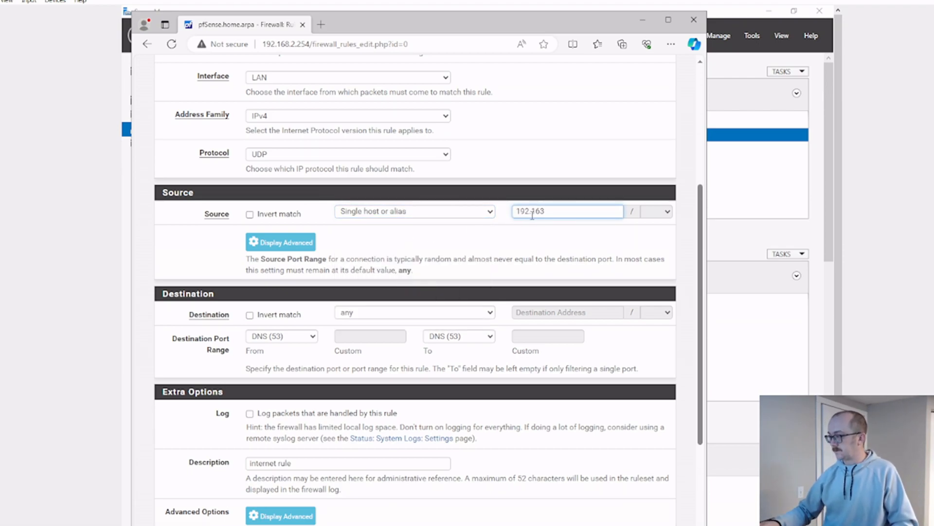
key(Backspace)
text(8.2.2)
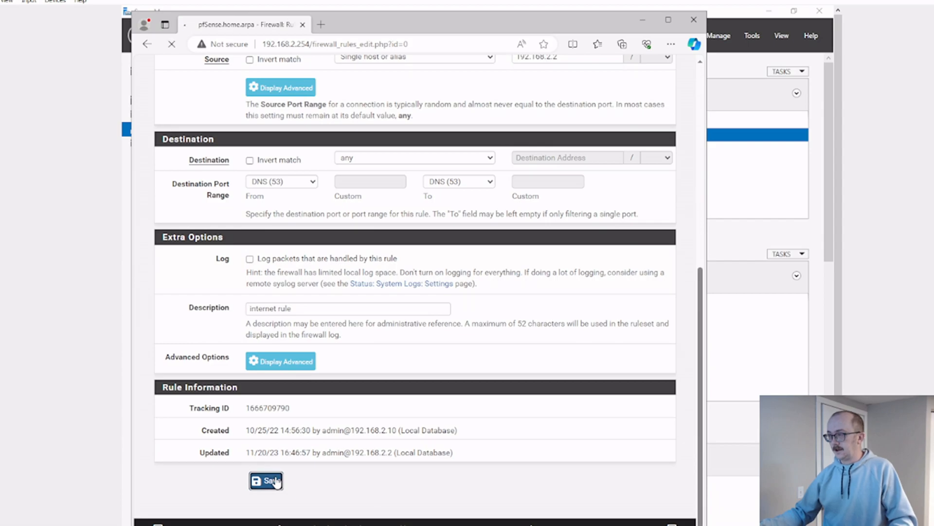
Step: Save the rule and apply the firewall changes
click(266, 481)
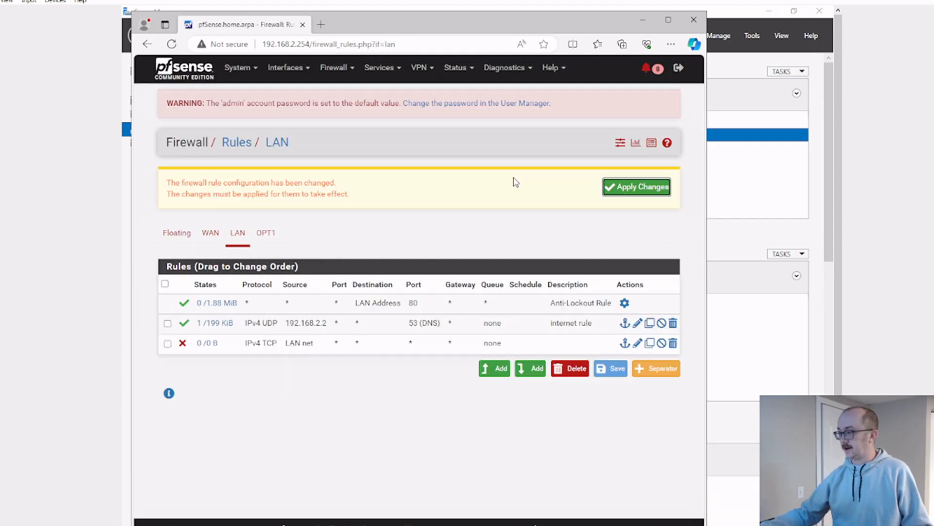
click(637, 187)
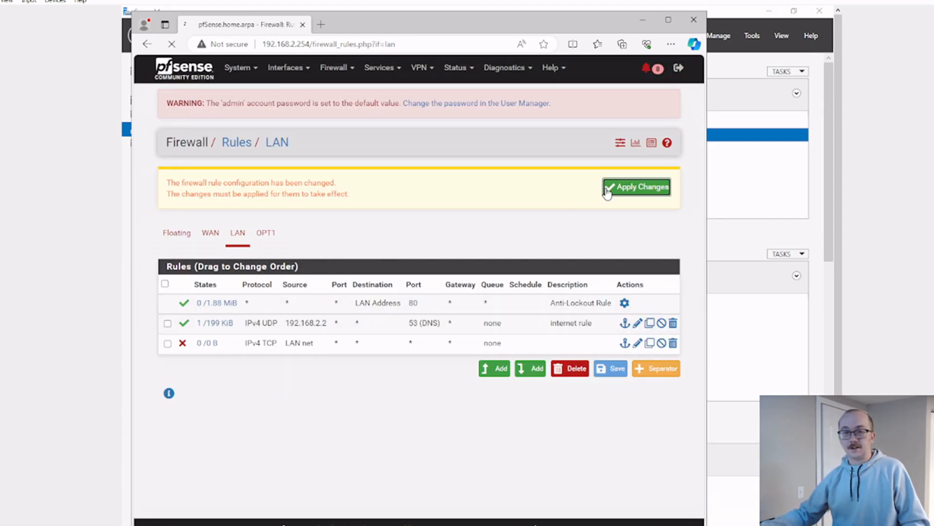
click(635, 187)
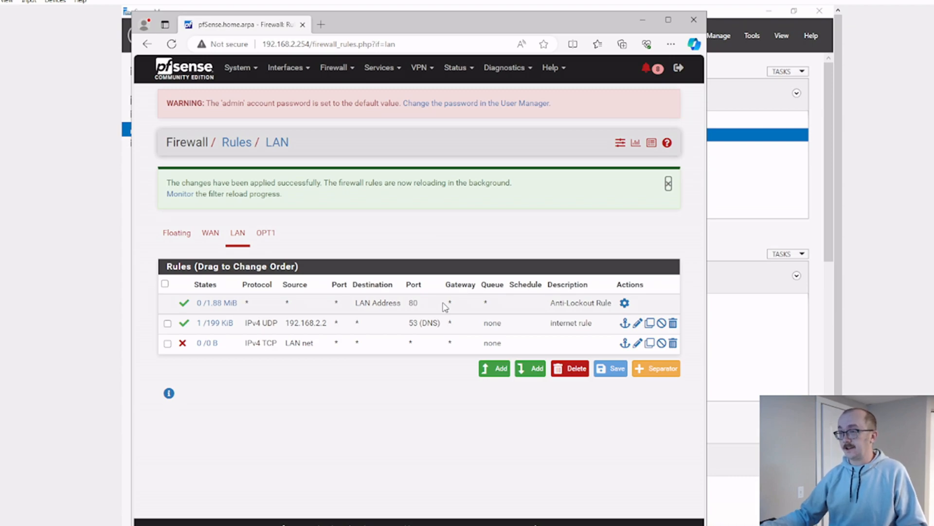
mouse_move(701, 198)
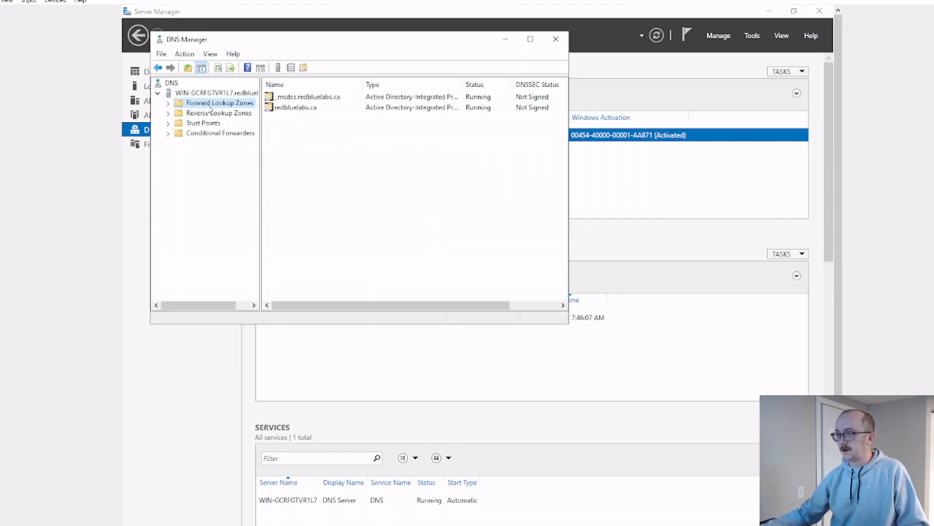
Step: Review the server's Forwarders list confirming 8.8.8.8, then close properties and DNS Manager
right_click(217, 93)
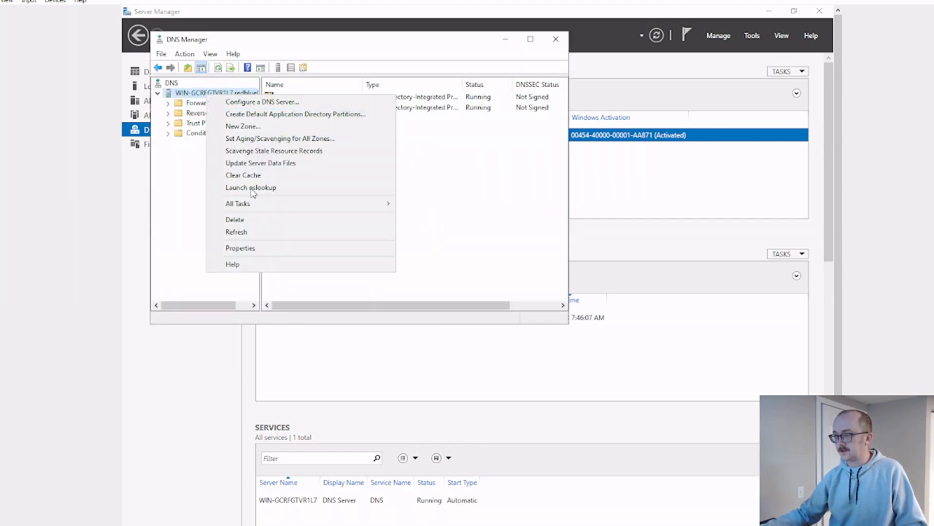
click(239, 247)
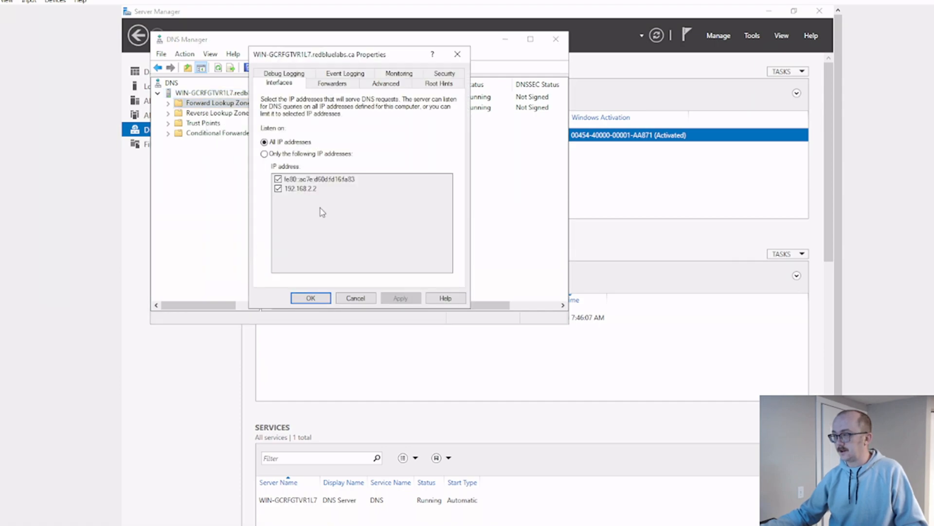
click(333, 83)
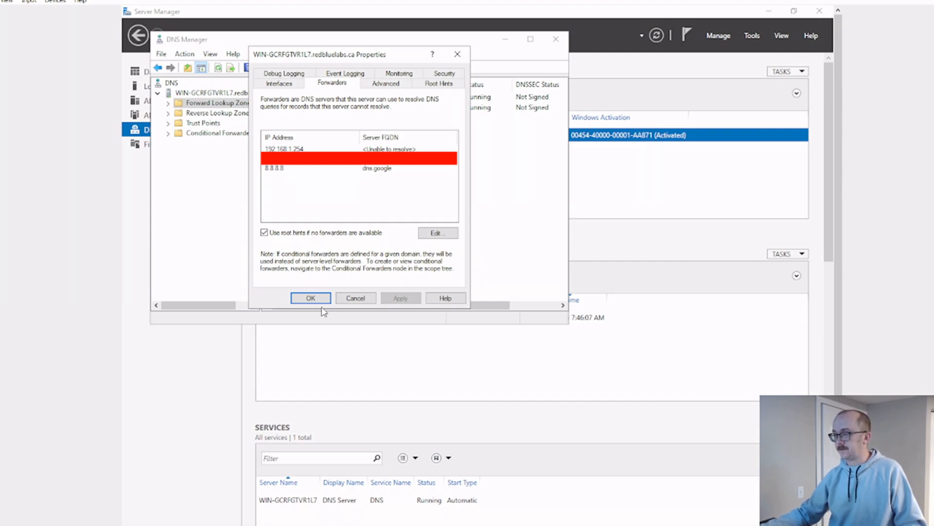
click(310, 298)
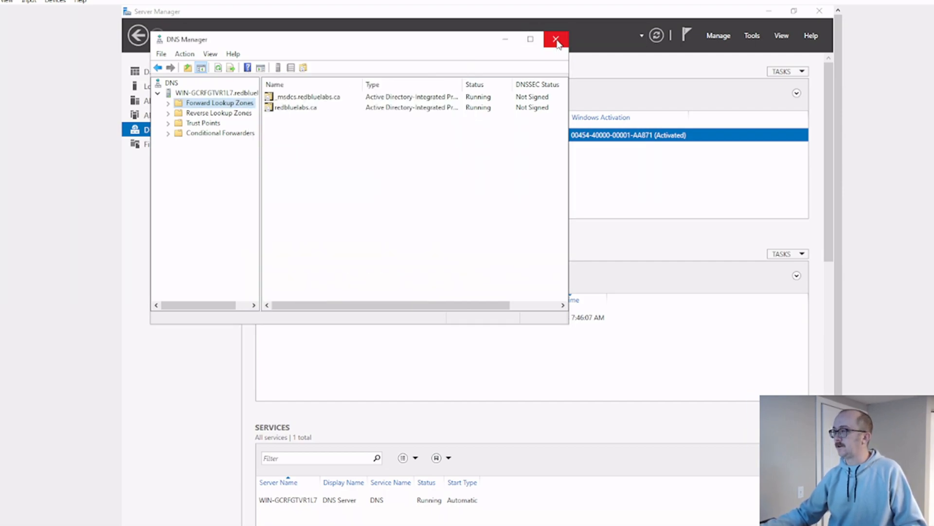
click(556, 39)
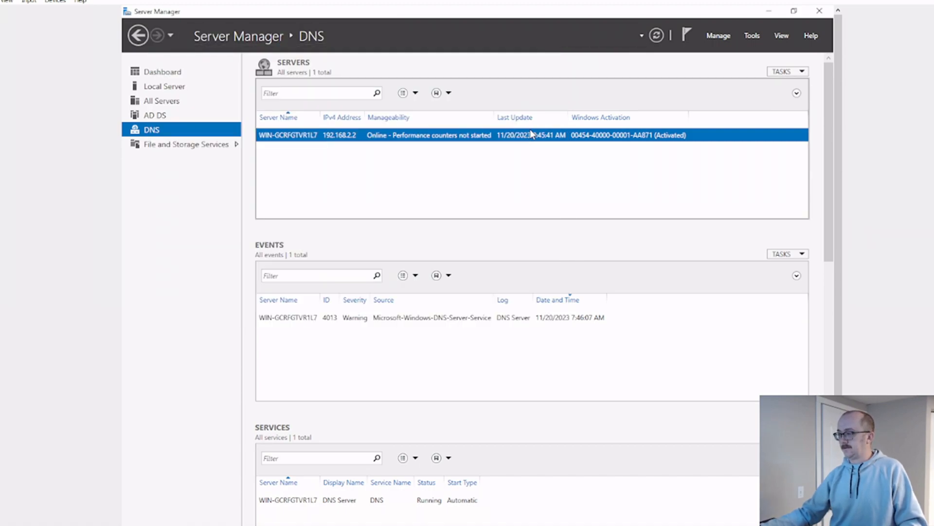